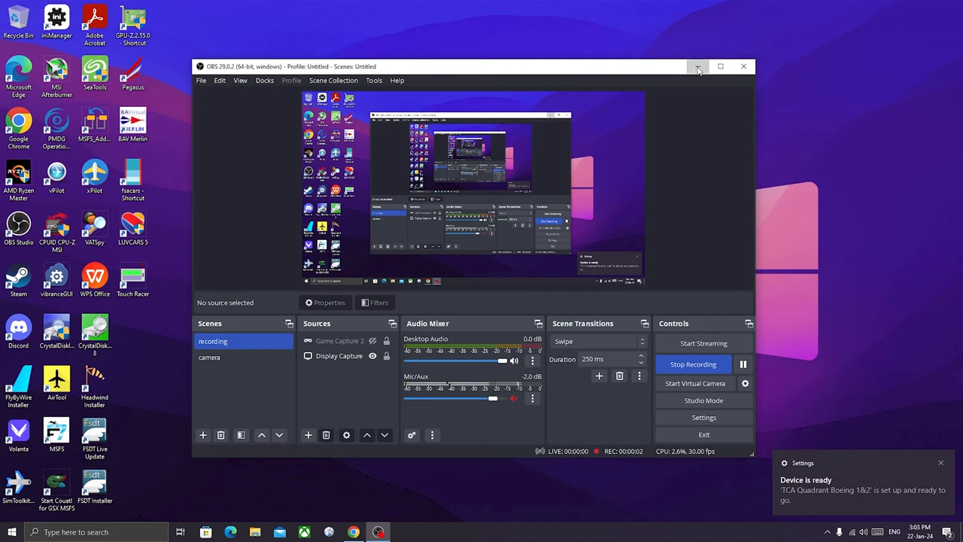
# Step: Minimize OBS and view the TCA Quadrant Boeing 1&2 setup notifications in Action Center
pyautogui.click(698, 66)
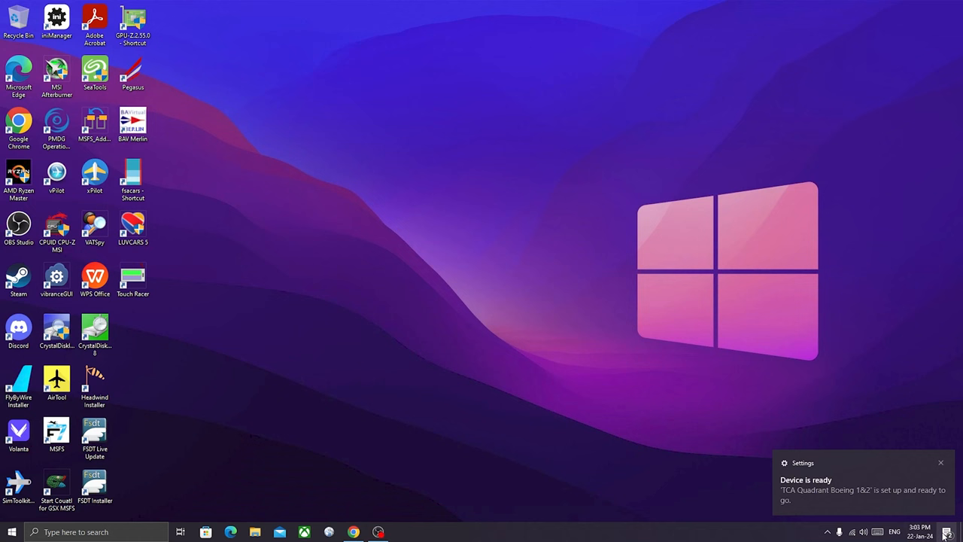
pyautogui.click(947, 533)
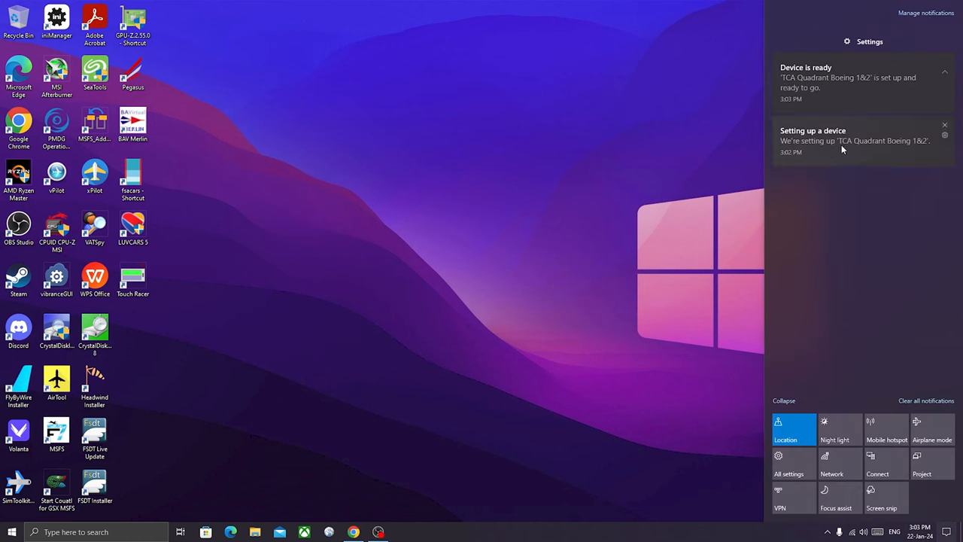
pyautogui.moveTo(799, 152)
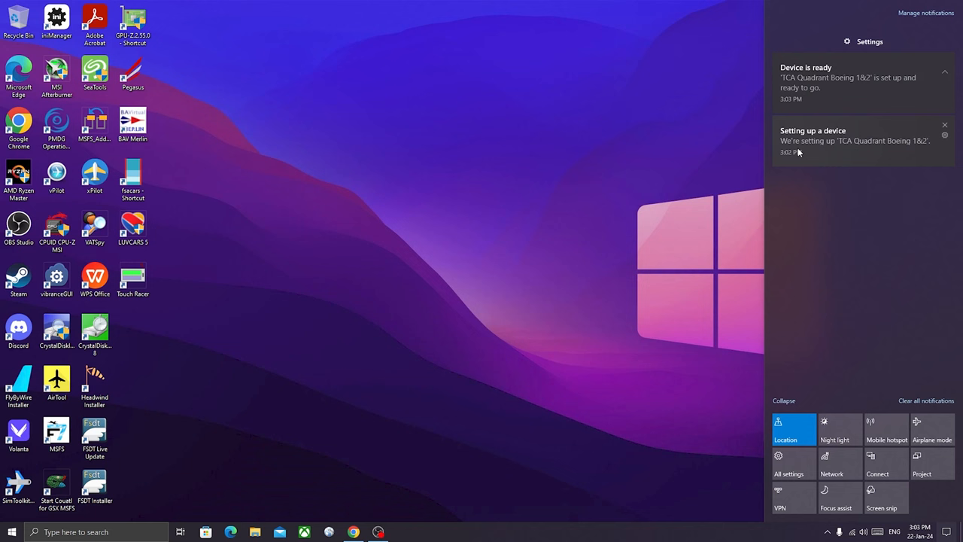
pyautogui.moveTo(864, 153)
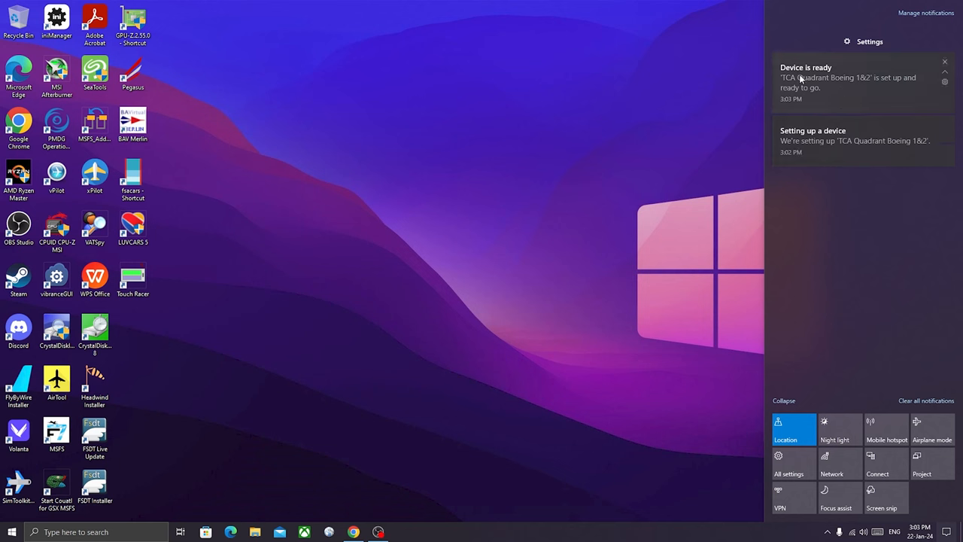
pyautogui.moveTo(792, 83)
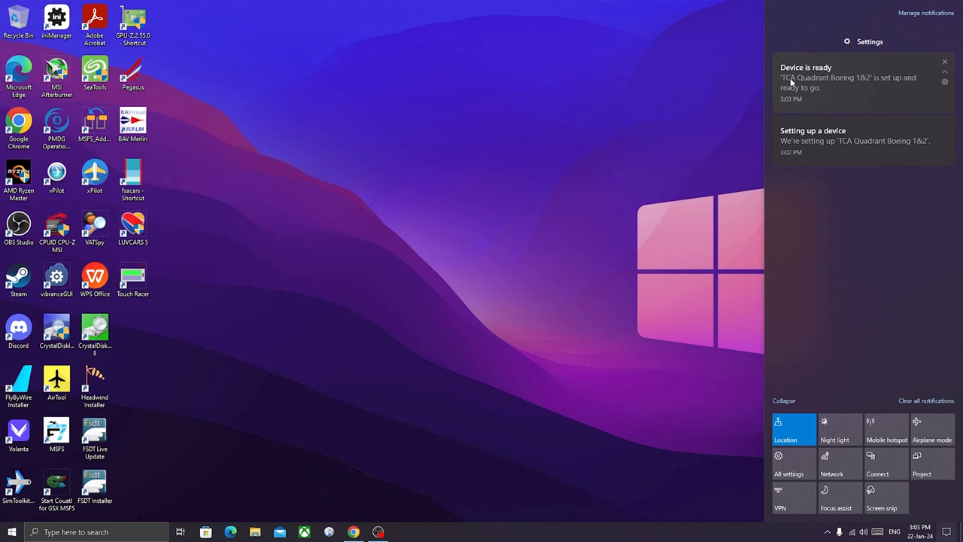
pyautogui.moveTo(790, 95)
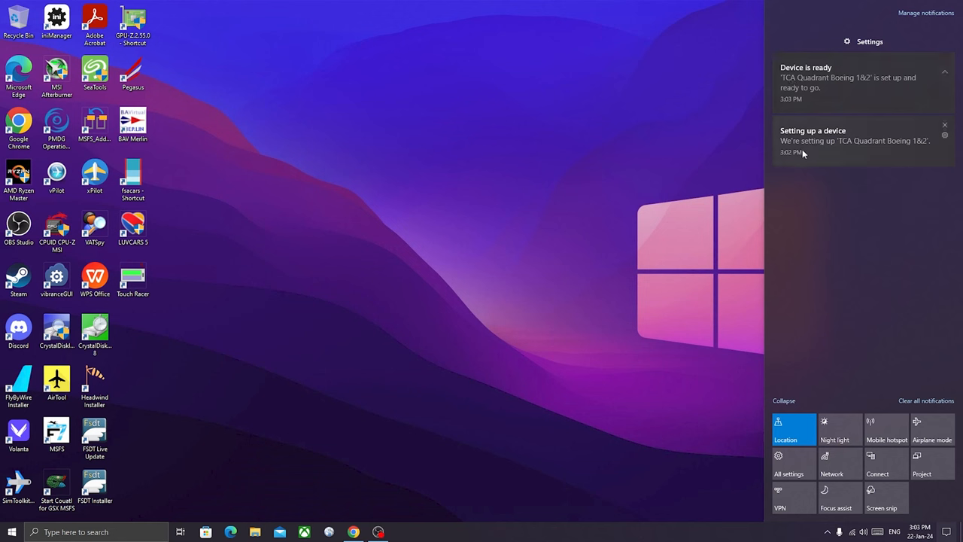
pyautogui.moveTo(823, 96)
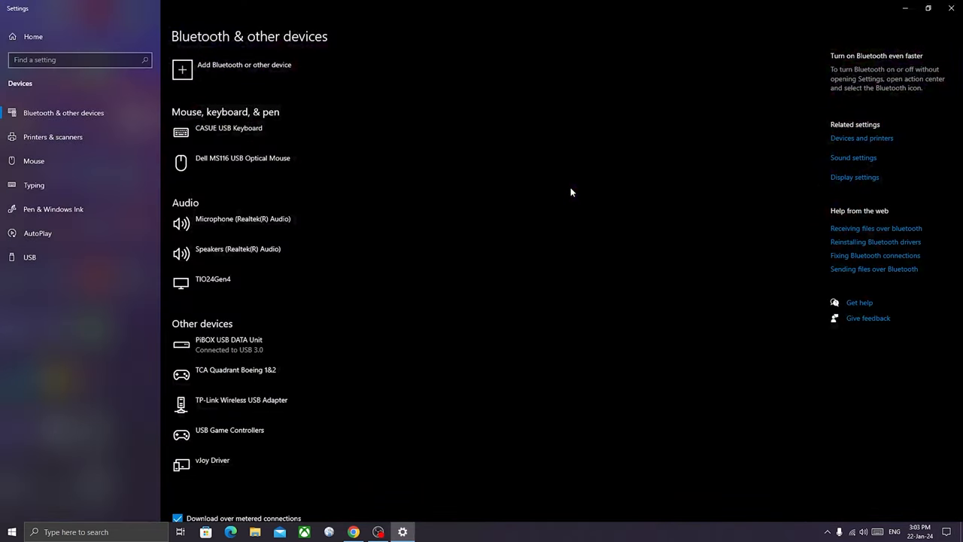
pyautogui.scroll(-3)
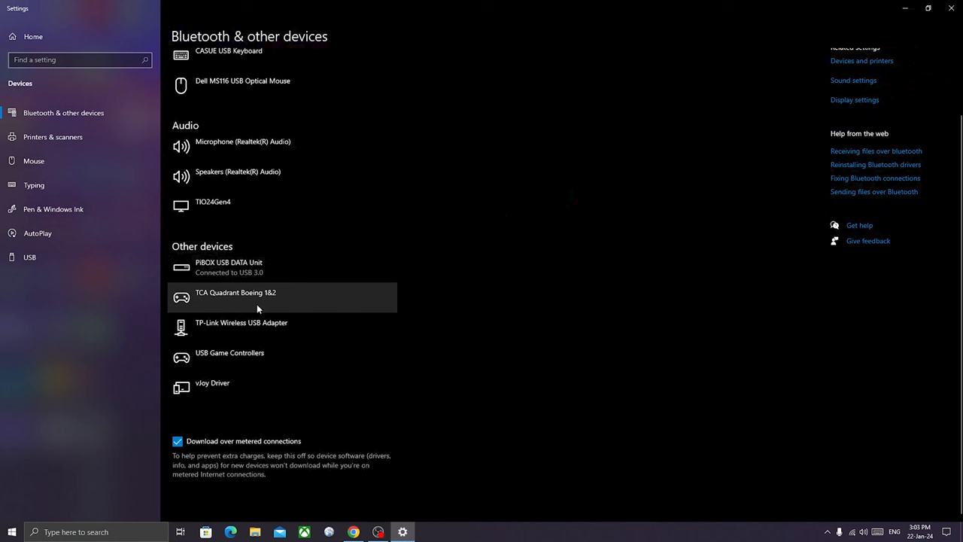
pyautogui.moveTo(201, 306)
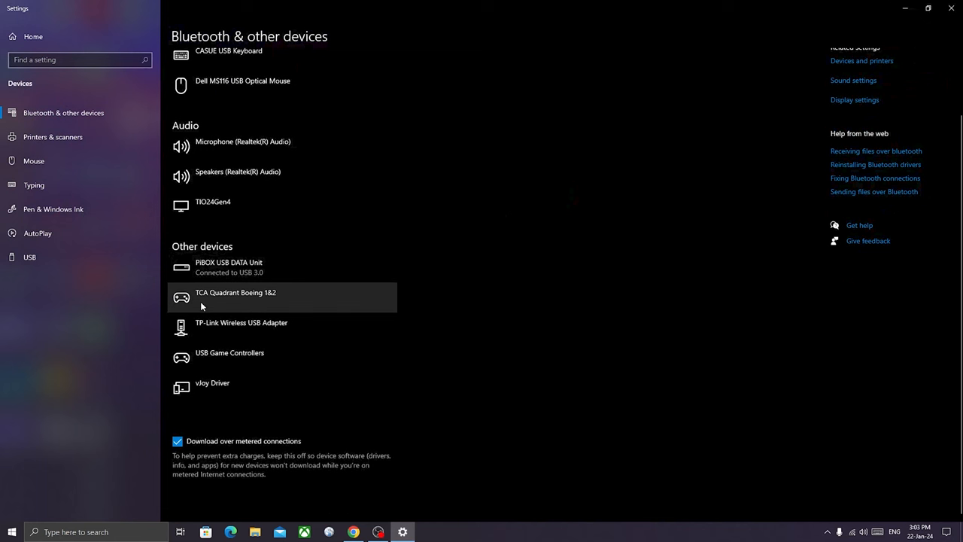
pyautogui.moveTo(224, 305)
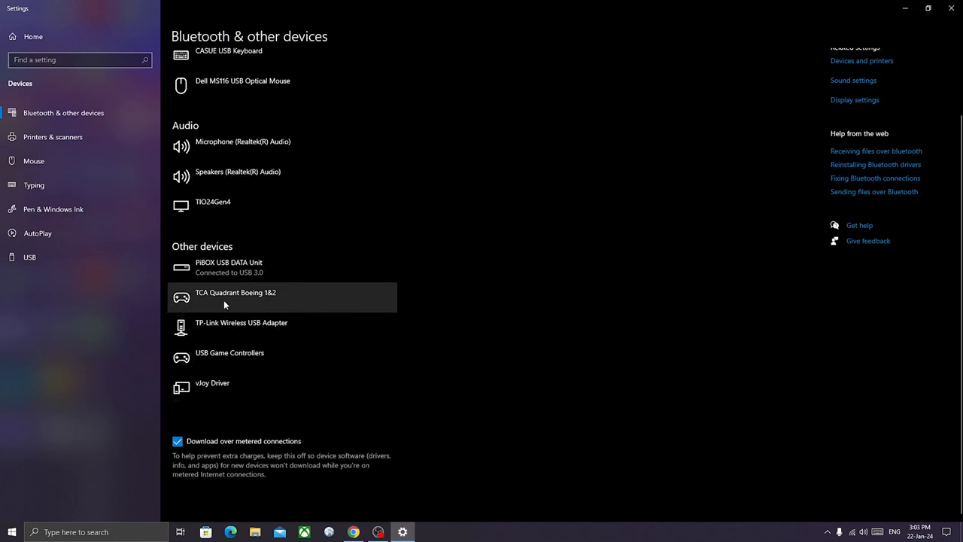
pyautogui.moveTo(434, 255)
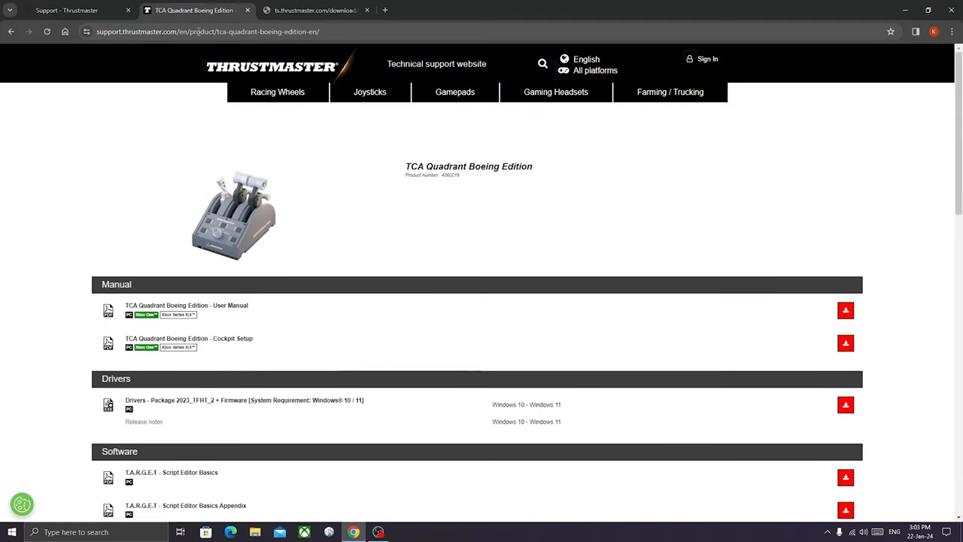
pyautogui.moveTo(263, 231)
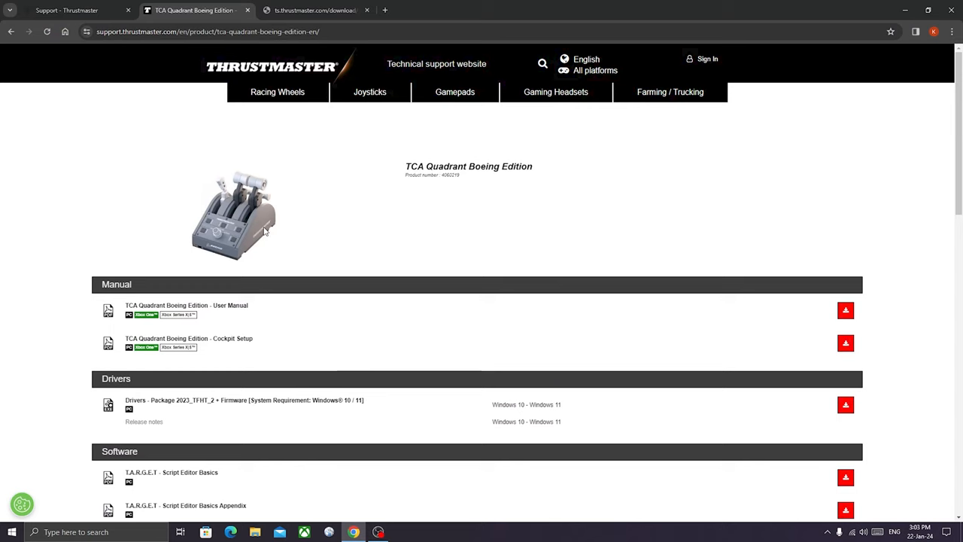
# Step: Download the drivers package 2023_TFHT_2.exe into the Downloads folder
pyautogui.scroll(-3)
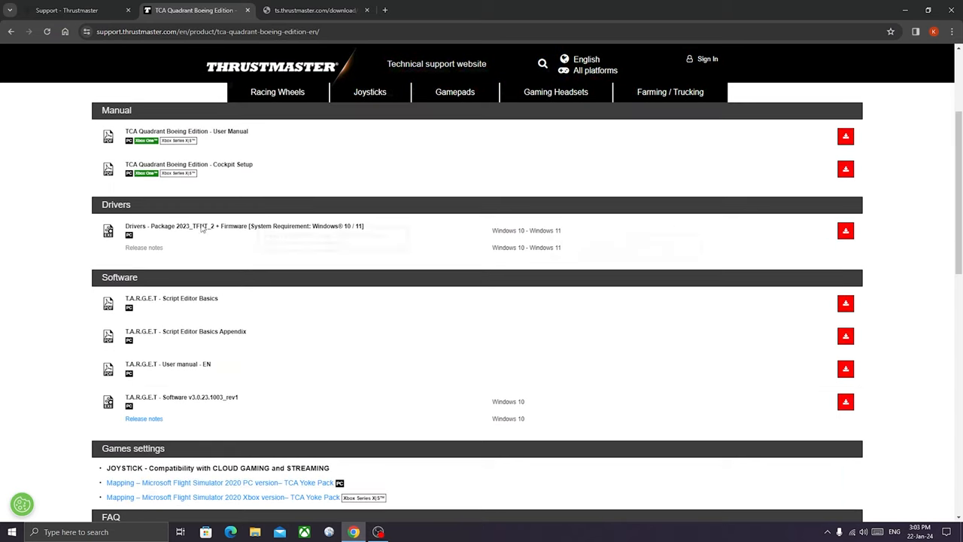
pyautogui.moveTo(548, 247)
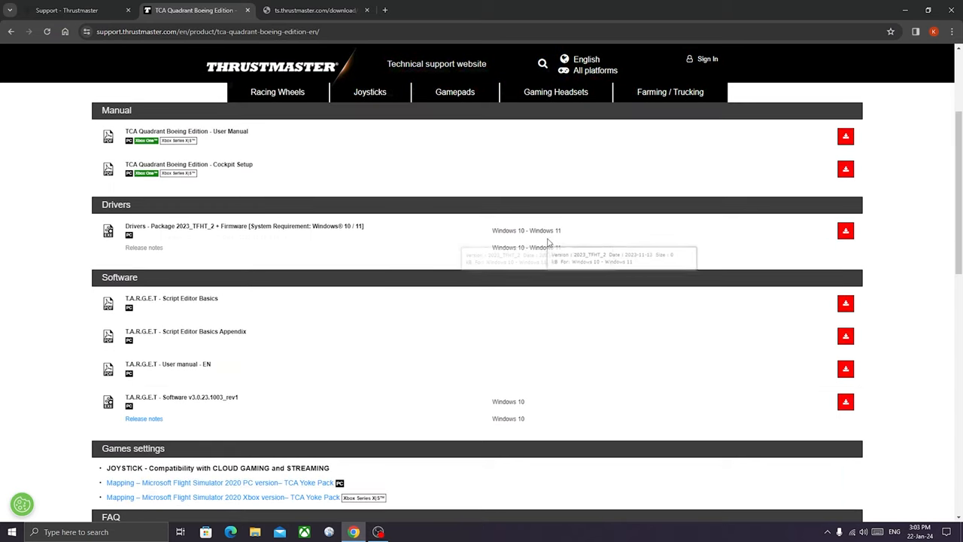
pyautogui.moveTo(845, 230)
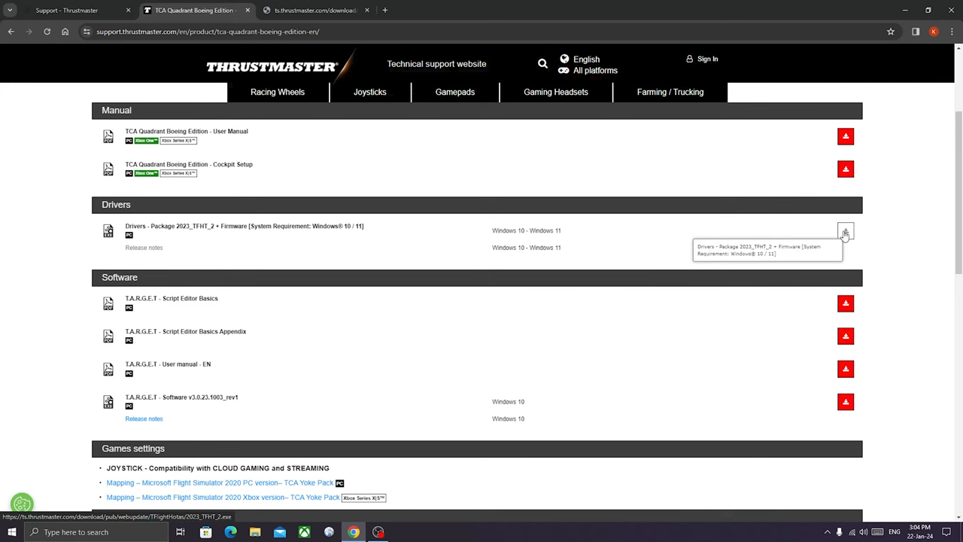
pyautogui.click(845, 230)
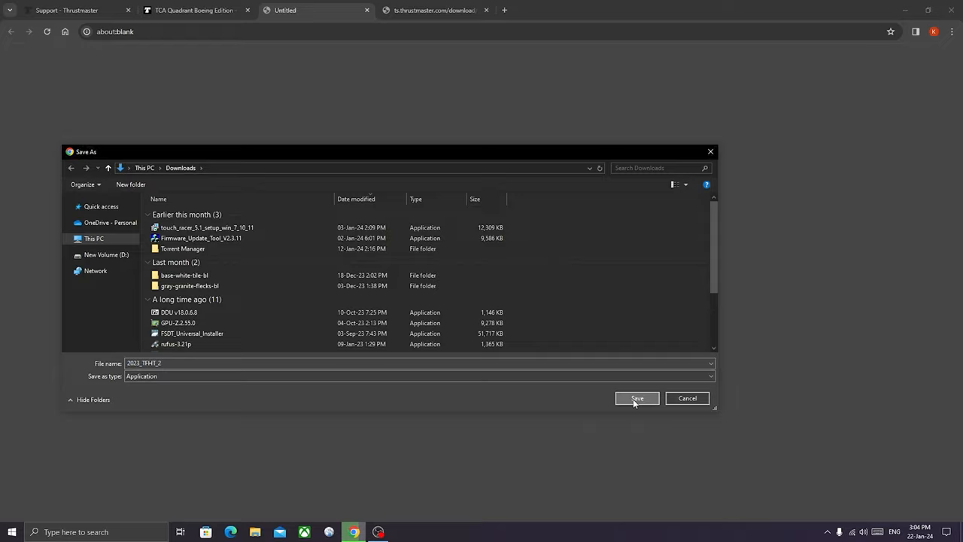
pyautogui.click(637, 398)
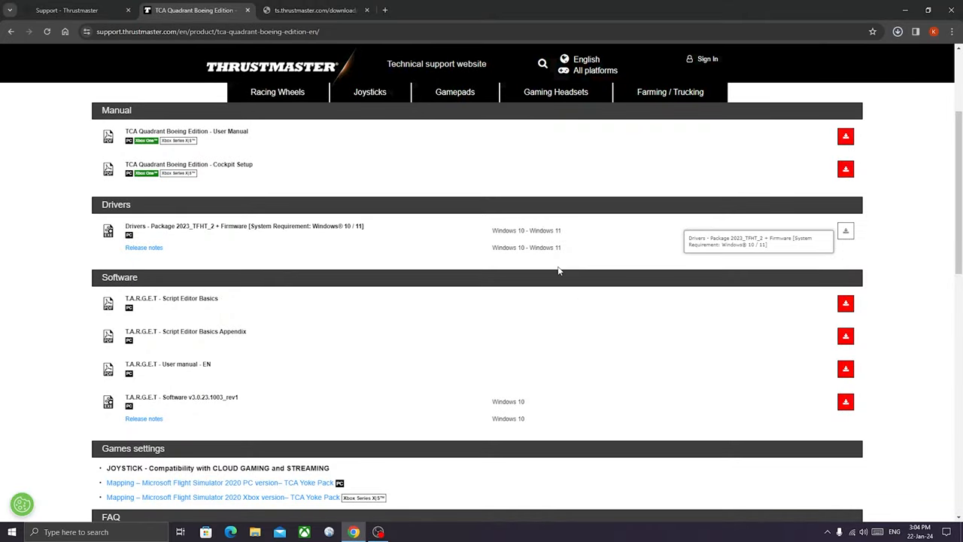
# Step: Open the Microsoft Flight Simulator 2020 PC mapping PDF from the support page
pyautogui.click(845, 230)
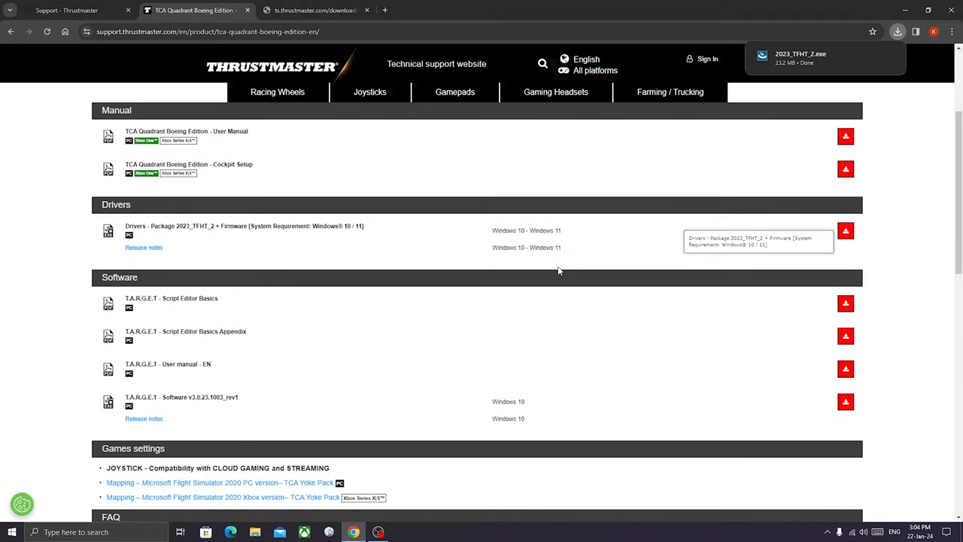
pyautogui.scroll(-3)
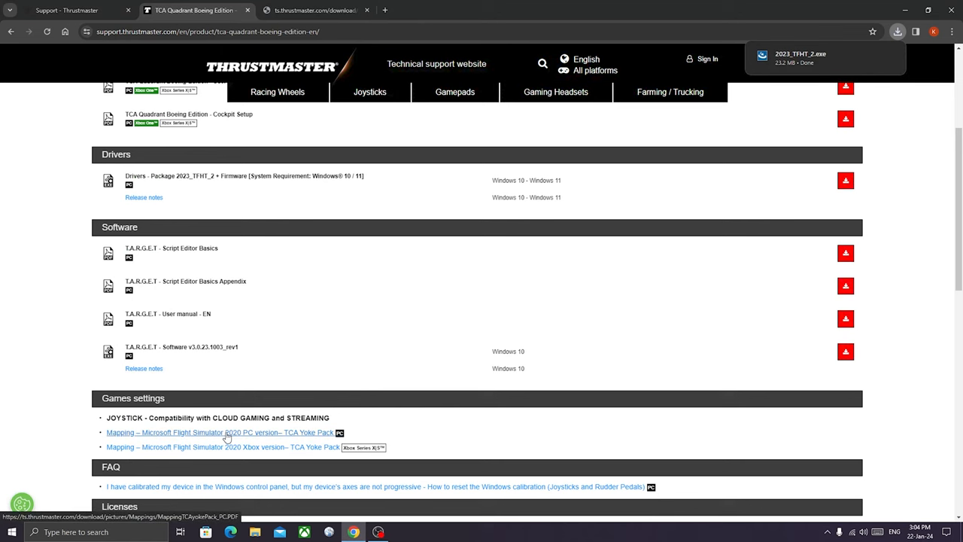
pyautogui.click(221, 432)
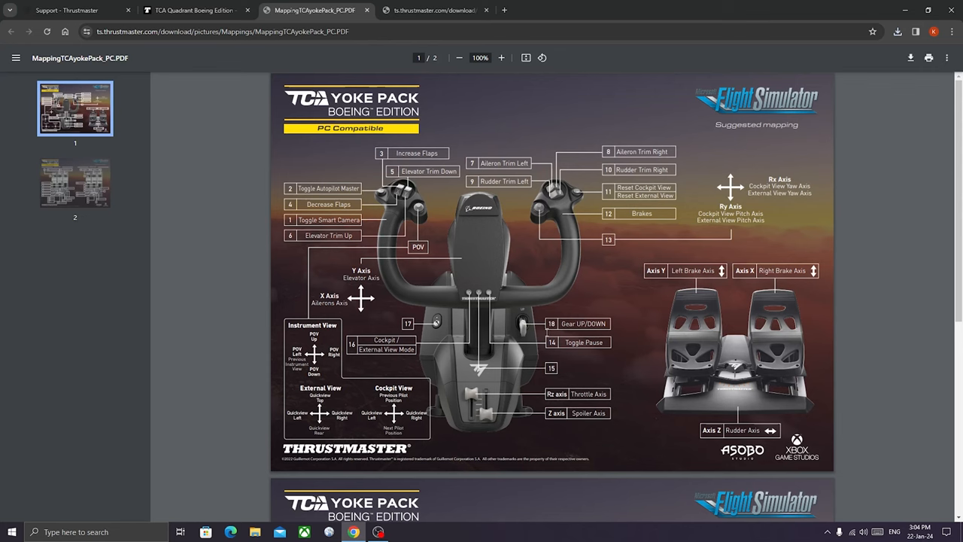
# Step: Jump to page 2 of the mapping PDF with the Boeing quadrant assignments
pyautogui.click(897, 31)
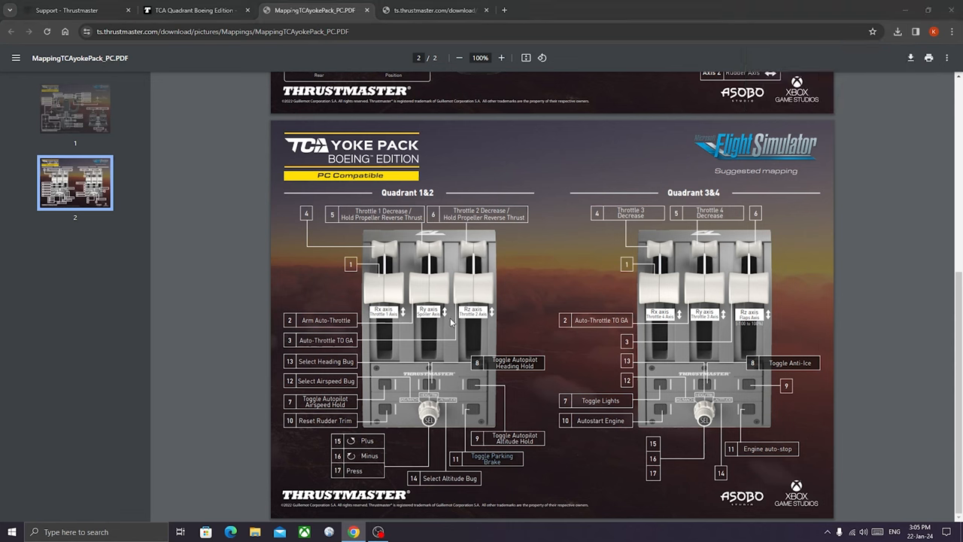
pyautogui.moveTo(788, 100)
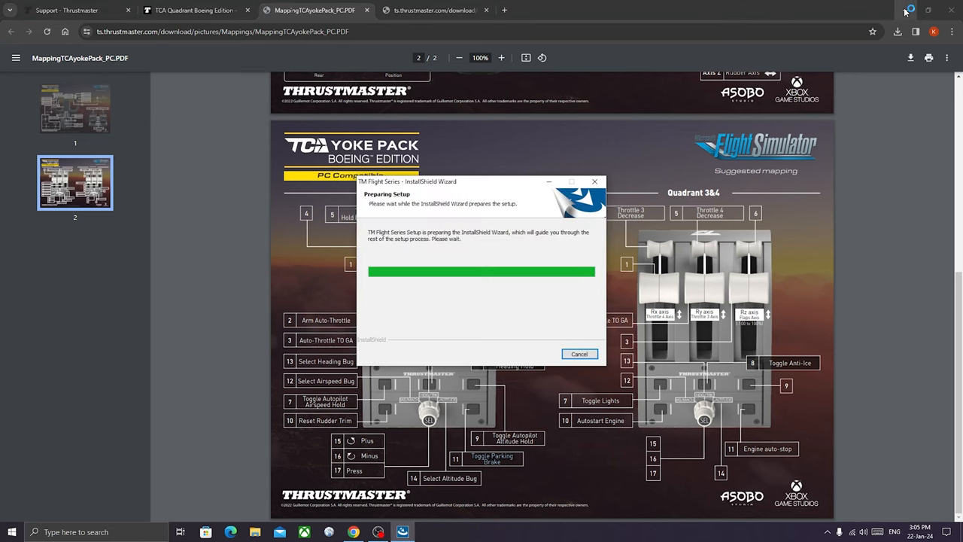
pyautogui.moveTo(909, 10)
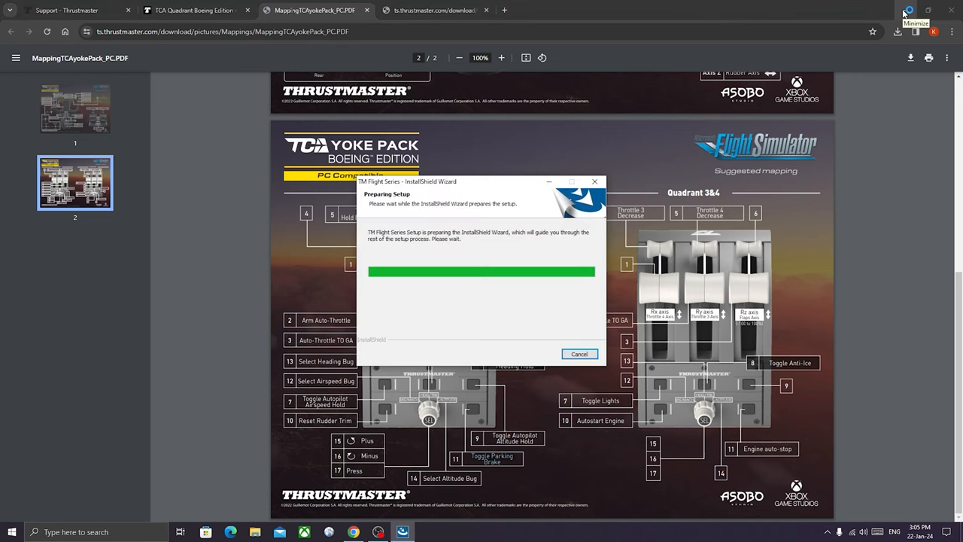
# Step: Install TM Flight Series into the default Thrustmaster folder and exit the wizard
pyautogui.click(917, 10)
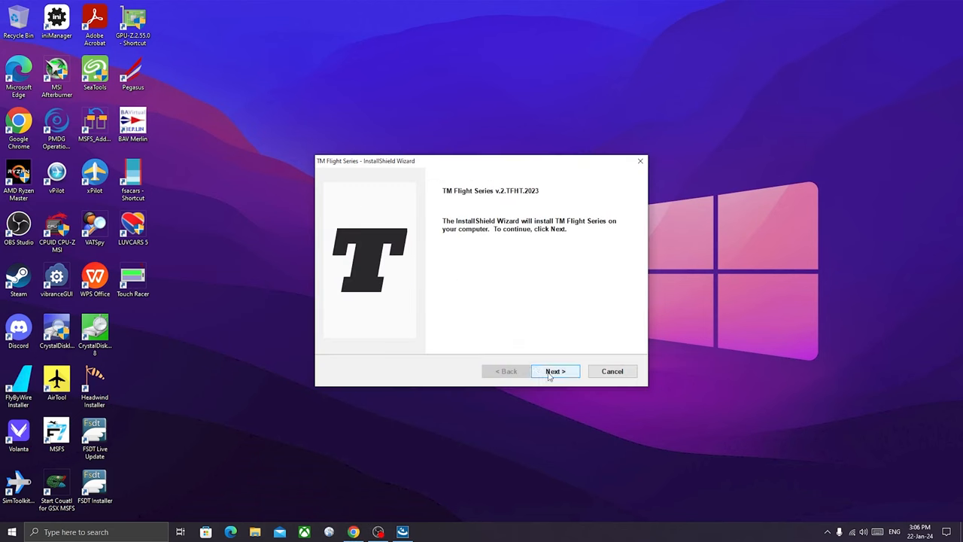
pyautogui.click(556, 371)
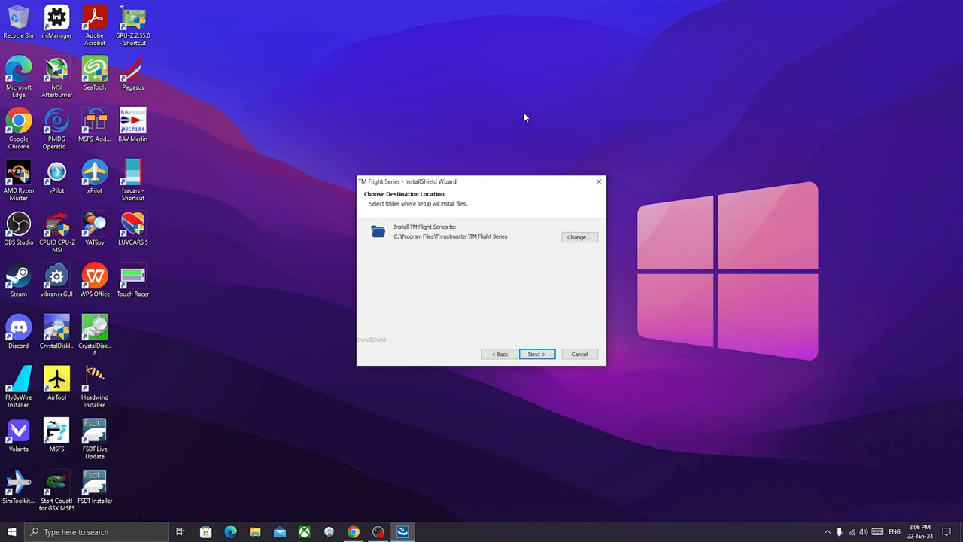
pyautogui.click(537, 353)
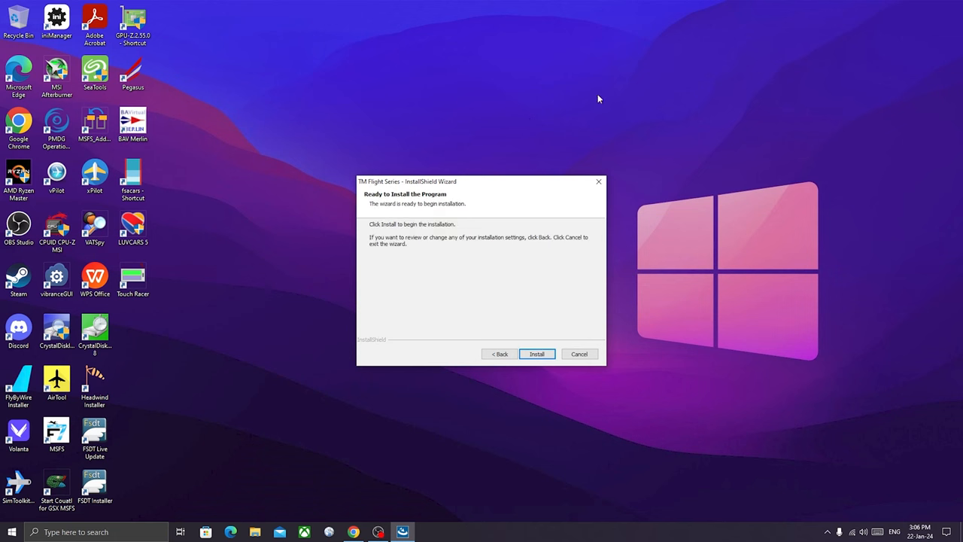
pyautogui.click(536, 354)
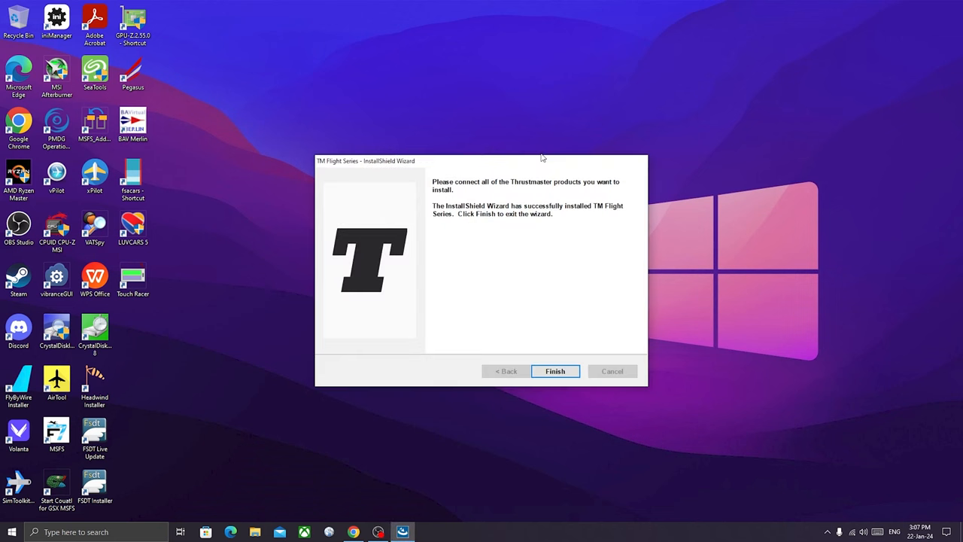
pyautogui.moveTo(516, 206)
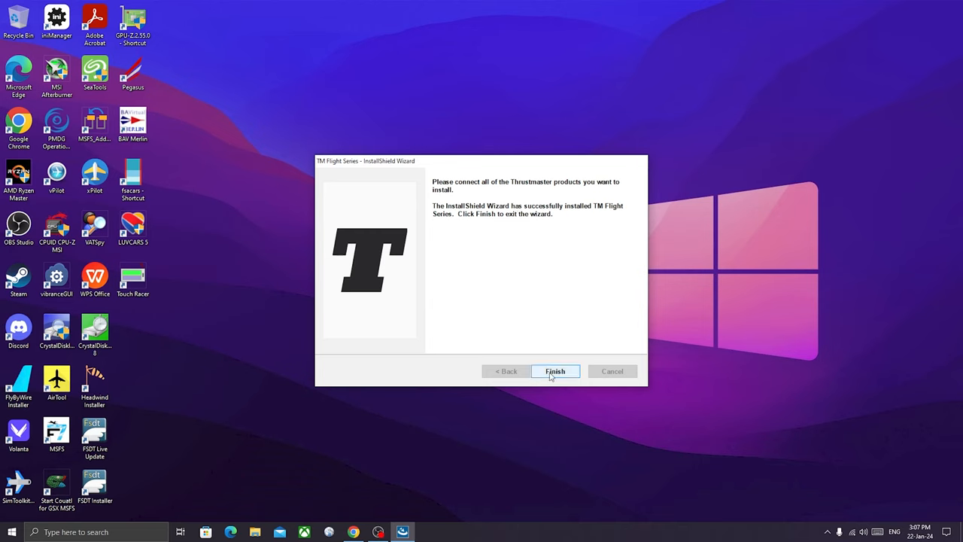
pyautogui.click(555, 371)
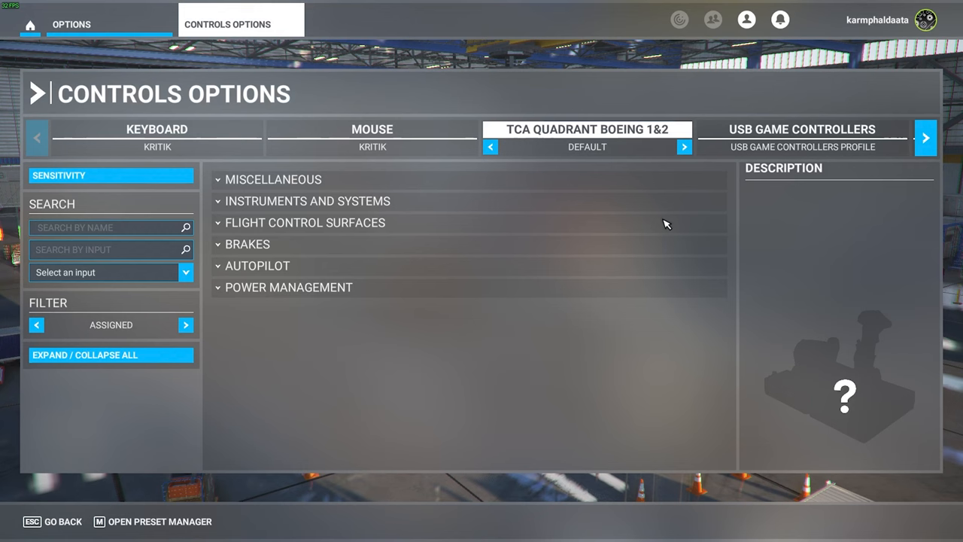
# Step: Review the TCA Quadrant Boeing 1&2 axis sensitivity curves, then close them
pyautogui.click(111, 174)
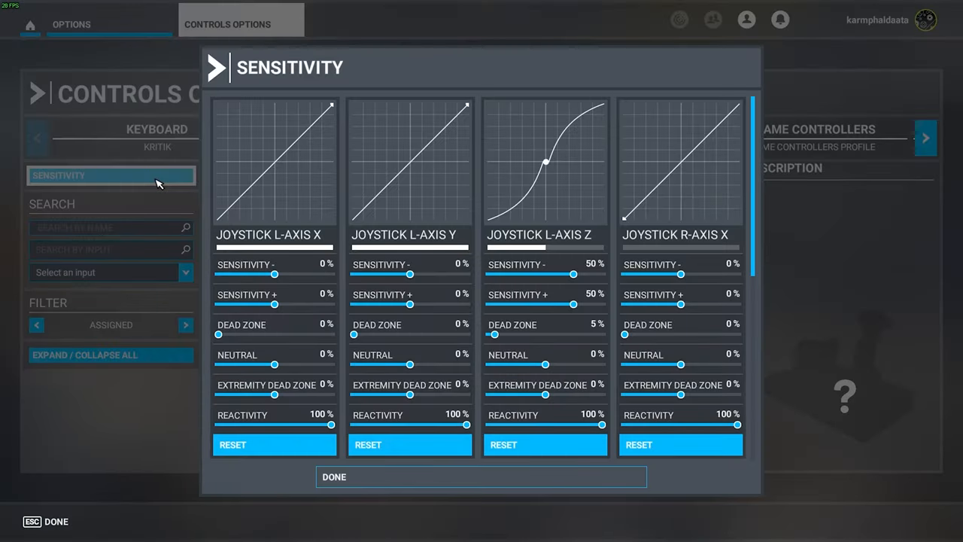
pyautogui.moveTo(643, 185)
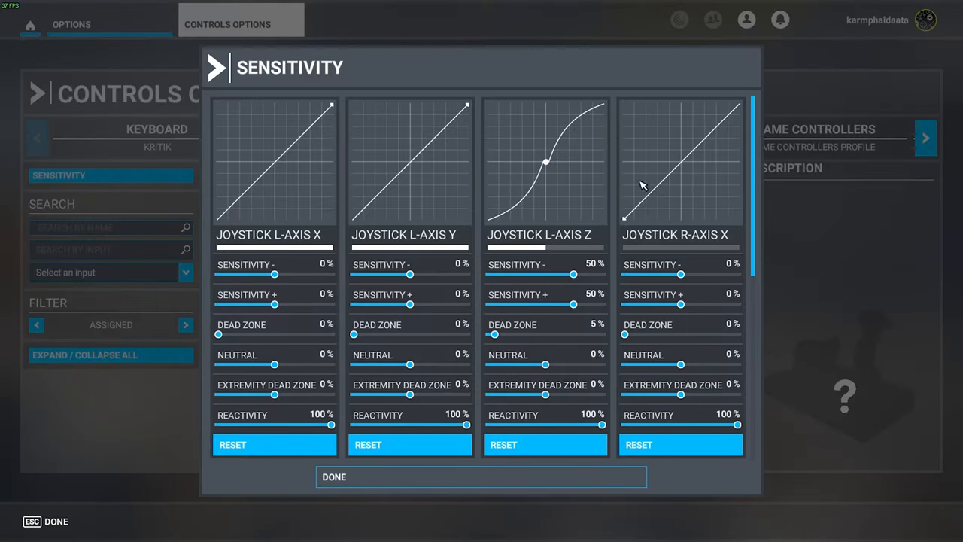
pyautogui.scroll(-3)
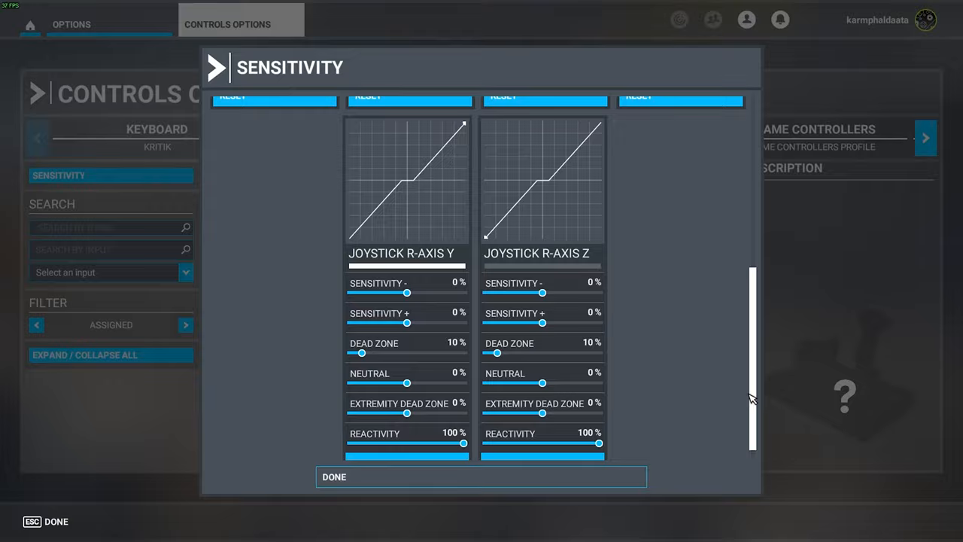
pyautogui.click(480, 476)
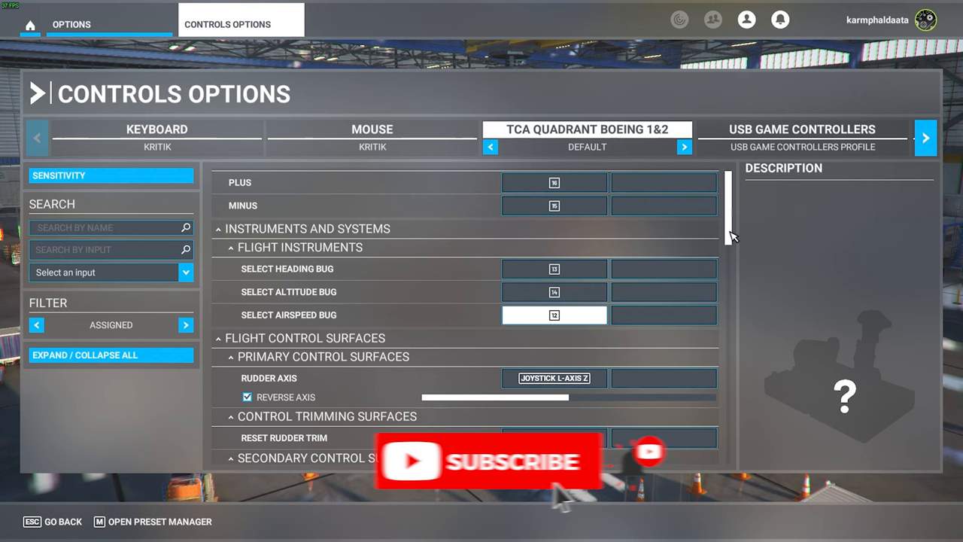
pyautogui.scroll(-3)
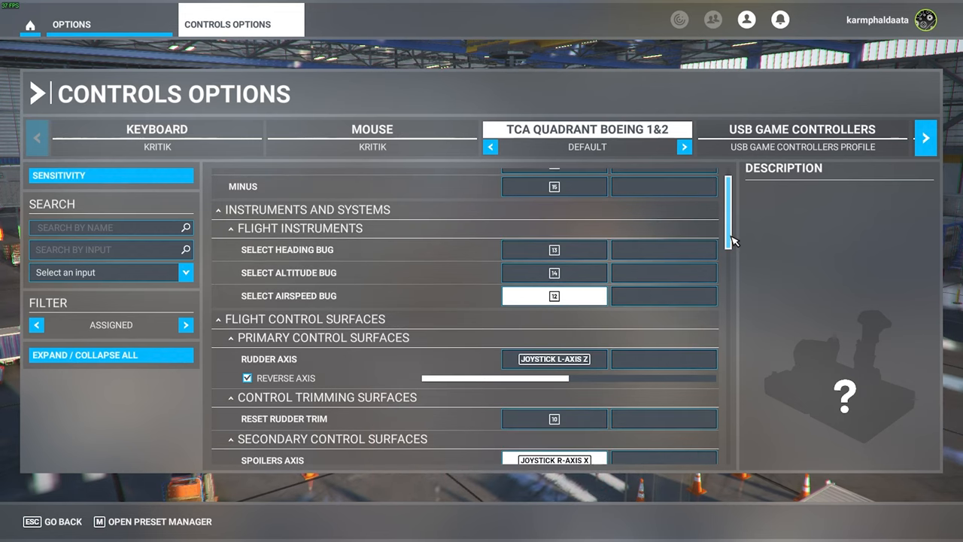
pyautogui.scroll(-3)
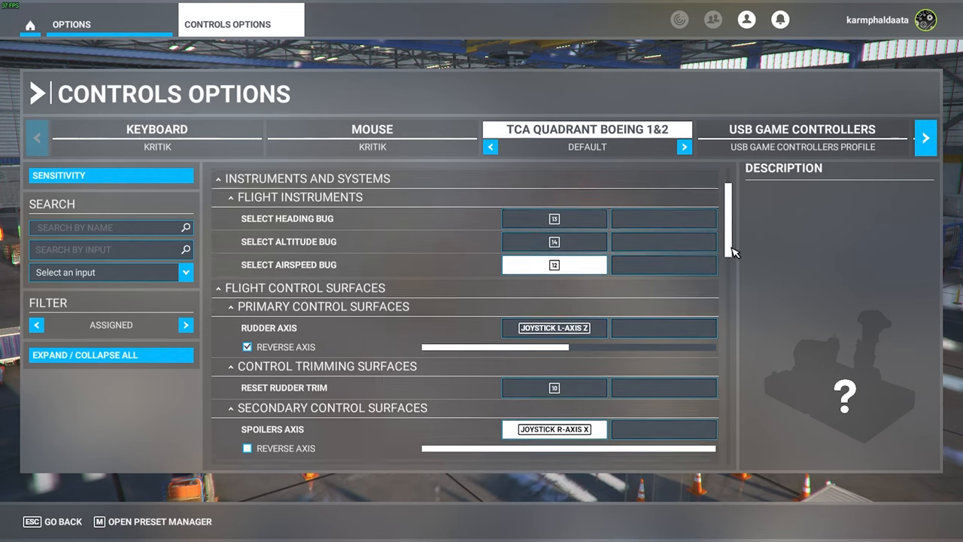
pyautogui.scroll(-3)
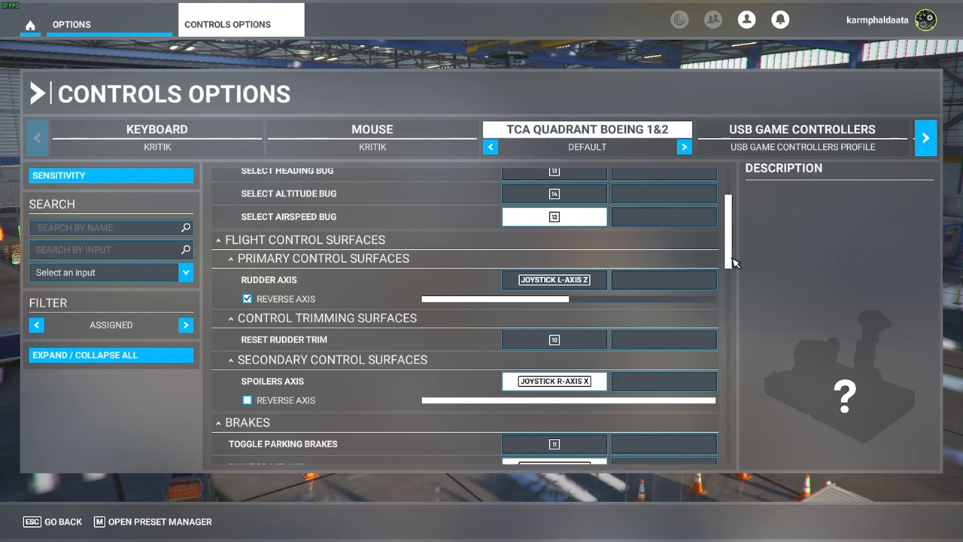
pyautogui.scroll(-3)
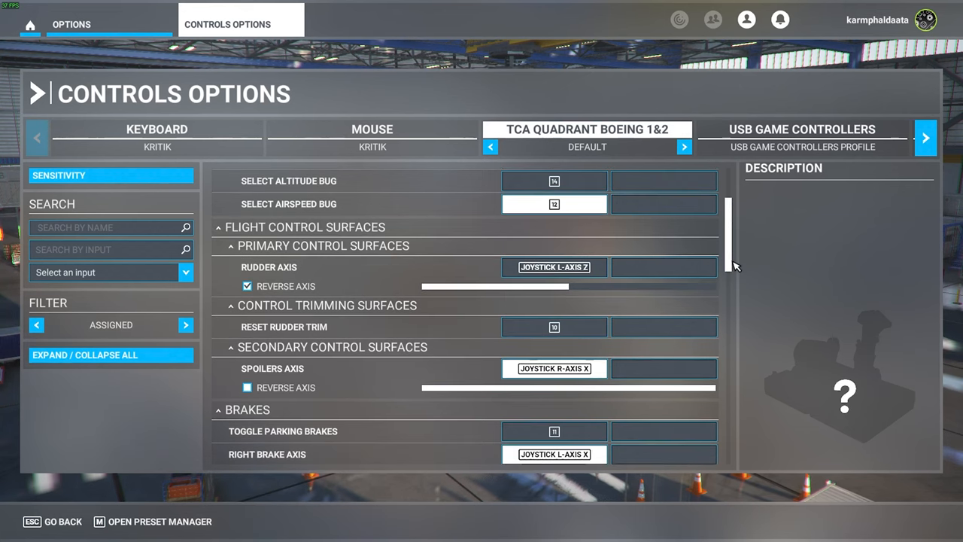
pyautogui.scroll(-3)
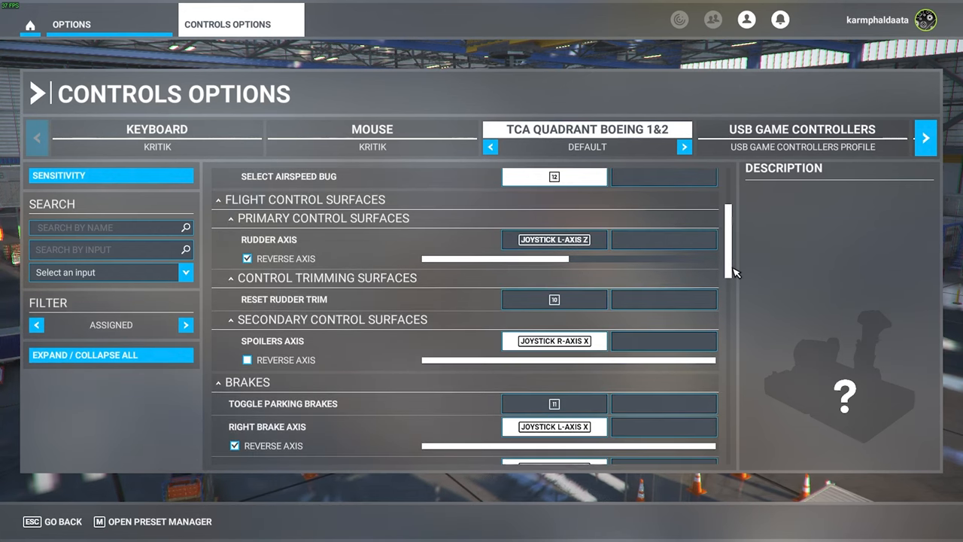
pyautogui.scroll(-3)
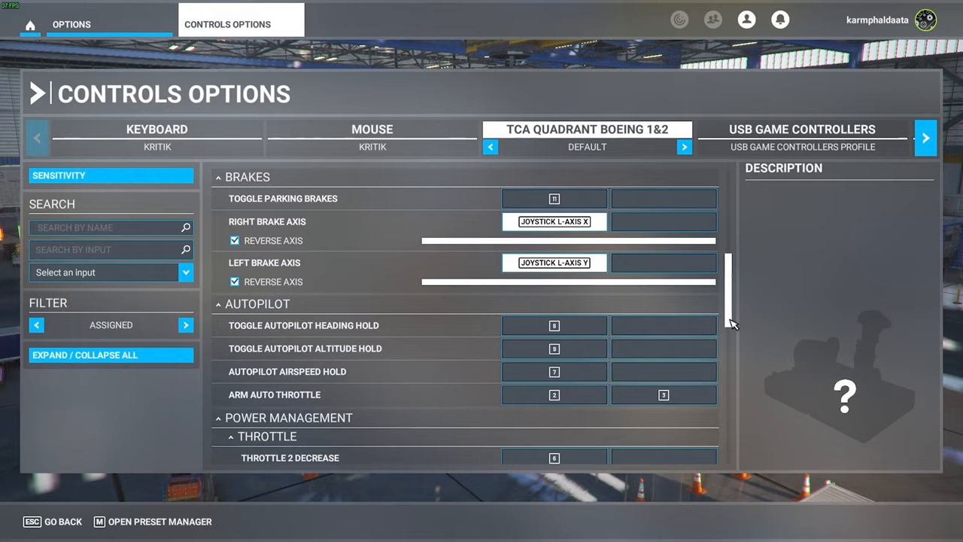
pyautogui.scroll(-3)
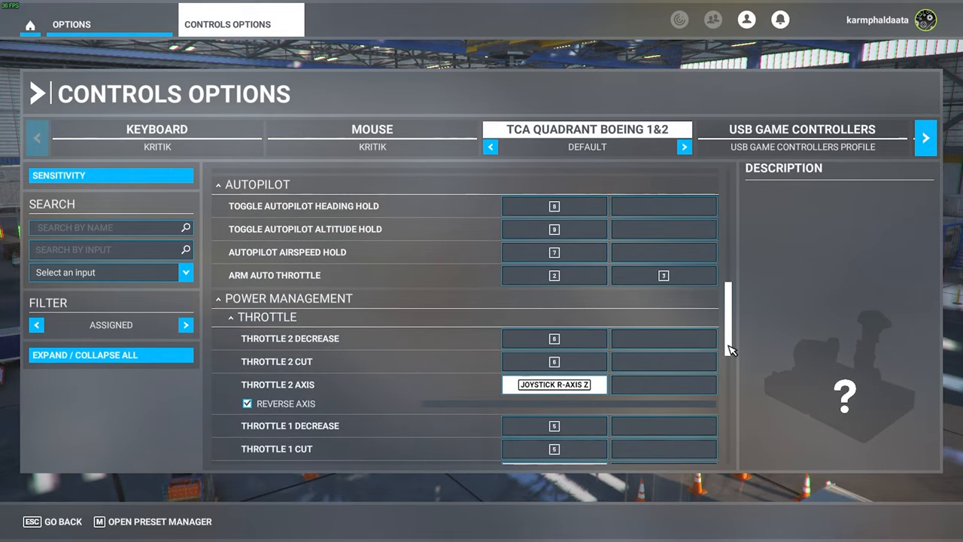
pyautogui.scroll(-3)
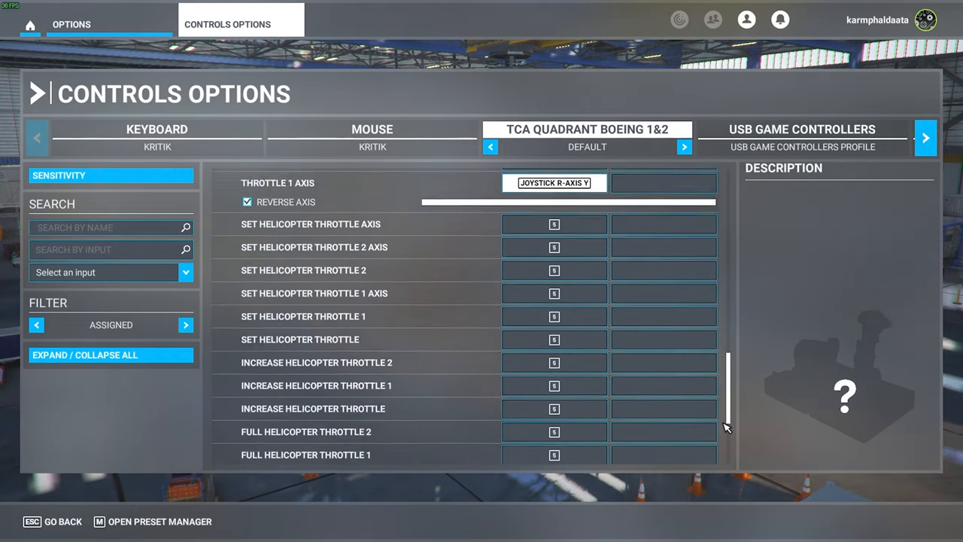
pyautogui.scroll(-3)
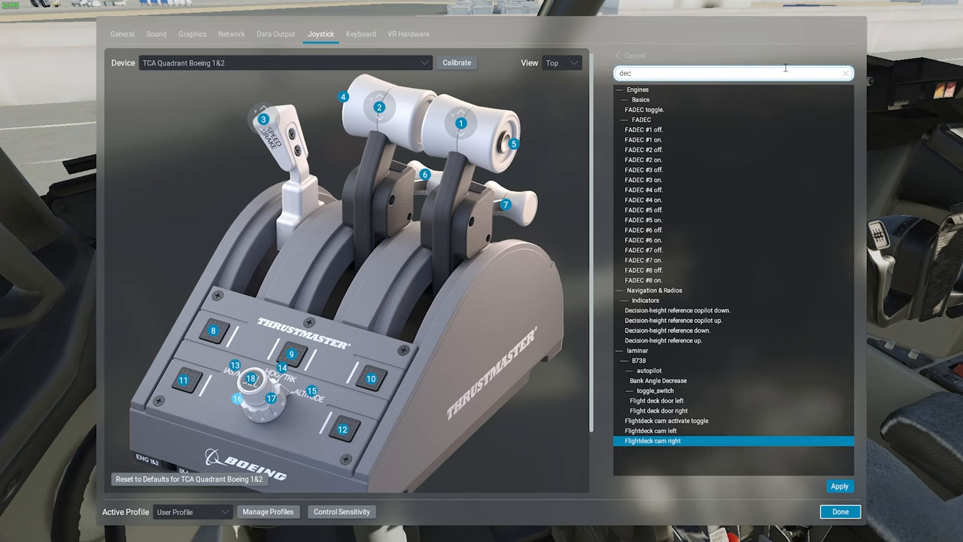
pyautogui.write('re')
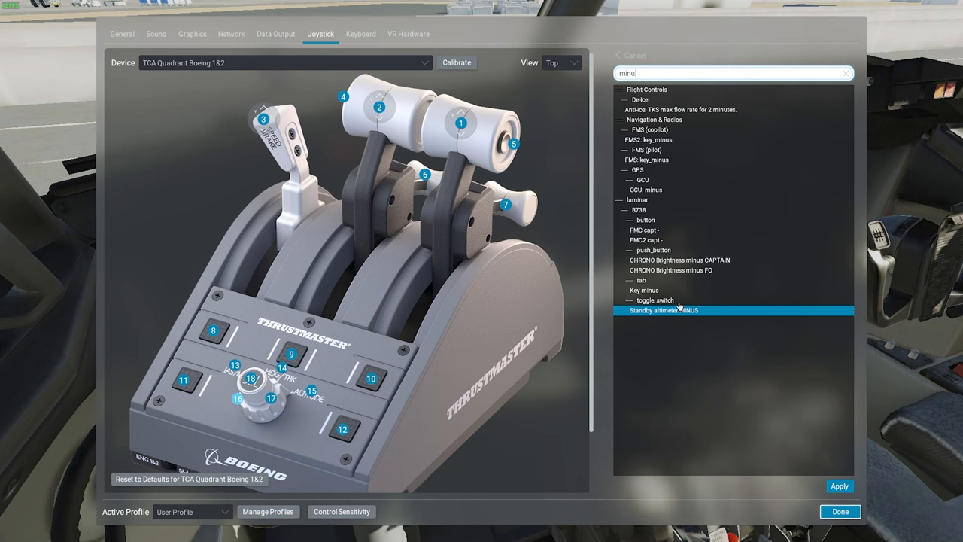
pyautogui.moveTo(663, 67)
pyautogui.write('spe')
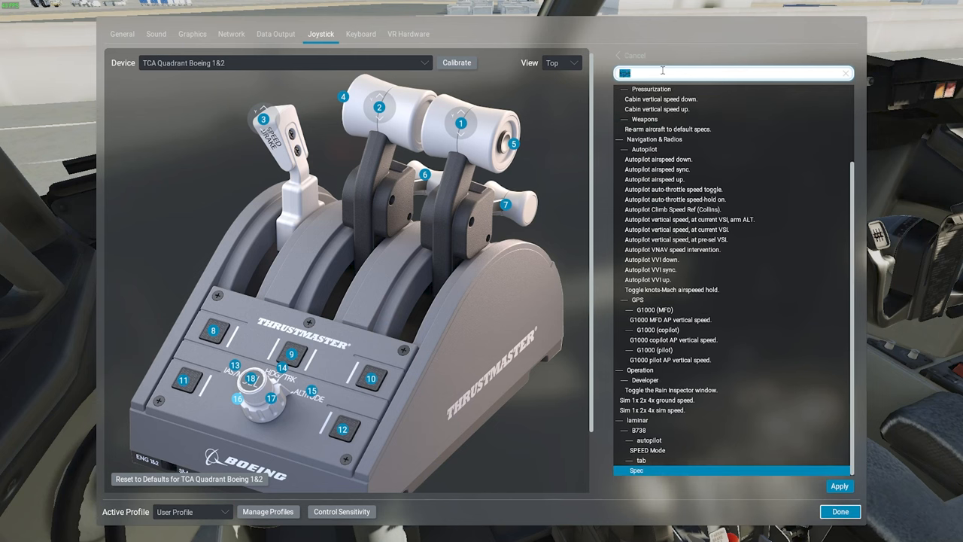
pyautogui.write('up')
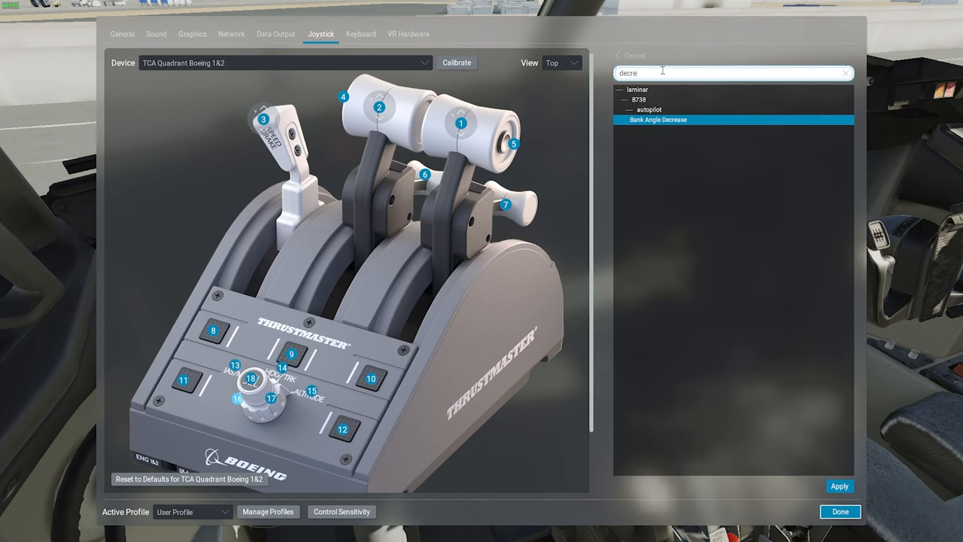
pyautogui.click(845, 73)
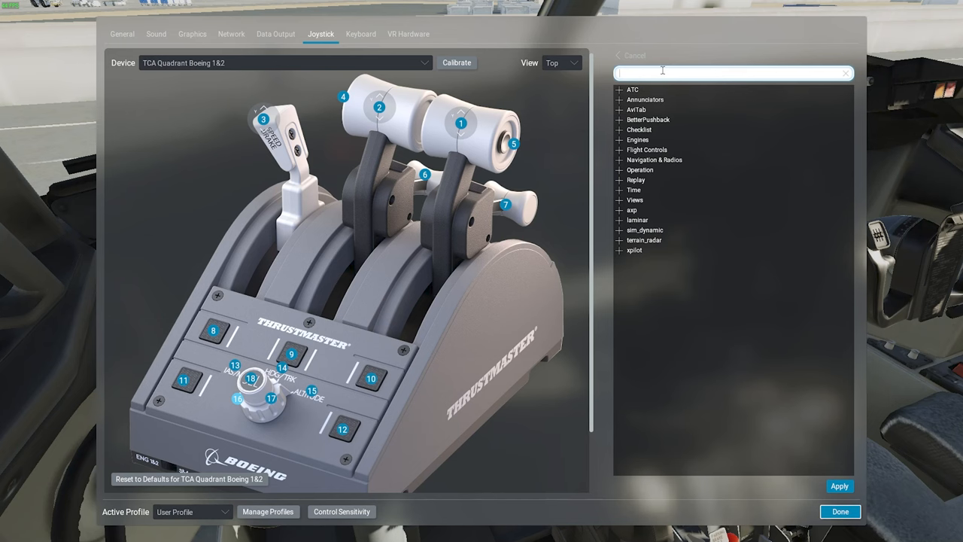
pyautogui.write('minu')
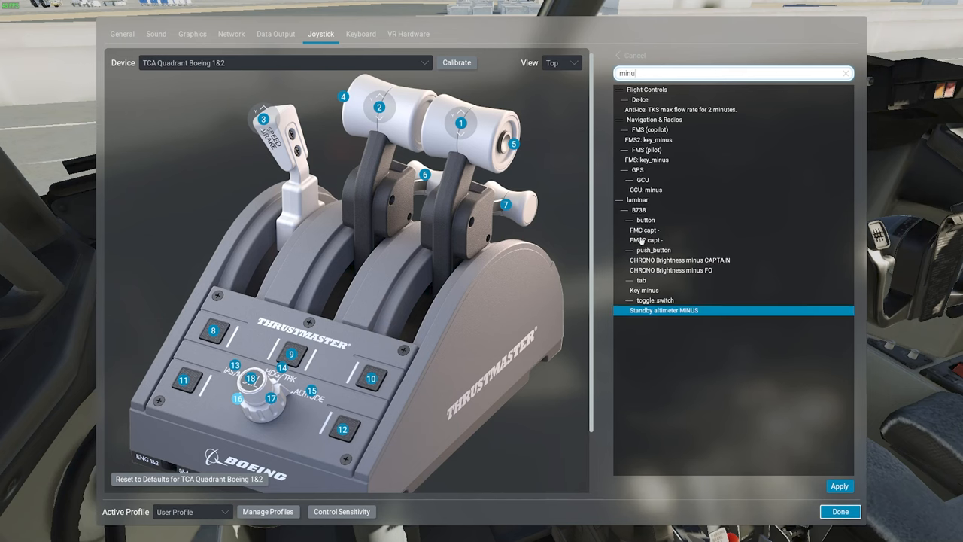
pyautogui.click(840, 511)
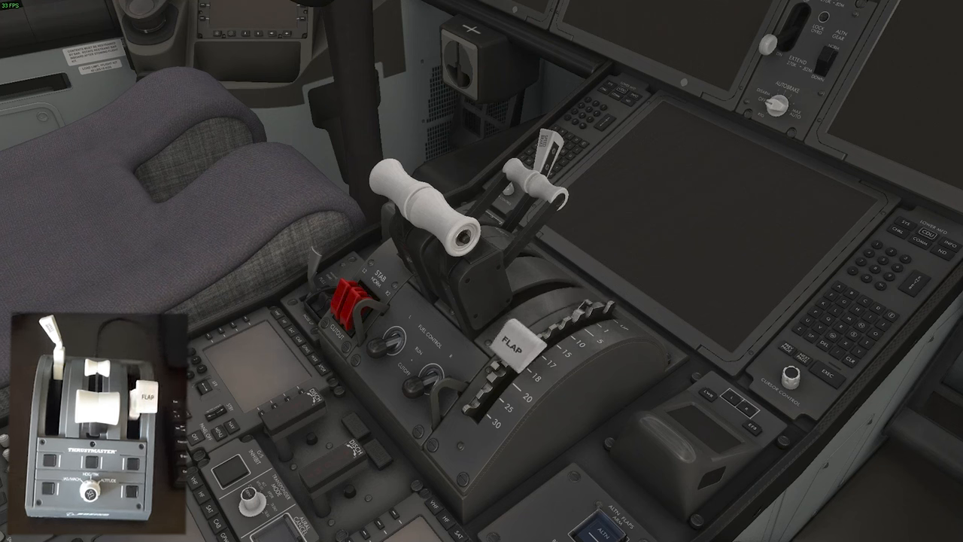
# Step: Look around the cockpit while demonstrating the quadrant's throttle and flap levers
pyautogui.moveTo(512, 339); pyautogui.dragTo(459, 414)
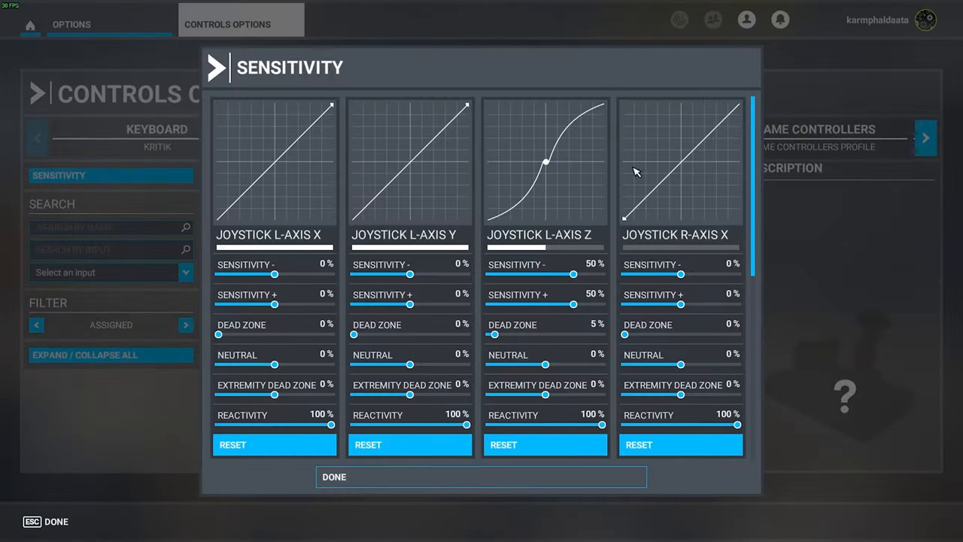
# Step: Close the Sensitivity panel and scroll through the quadrant's assigned controls list
pyautogui.click(481, 476)
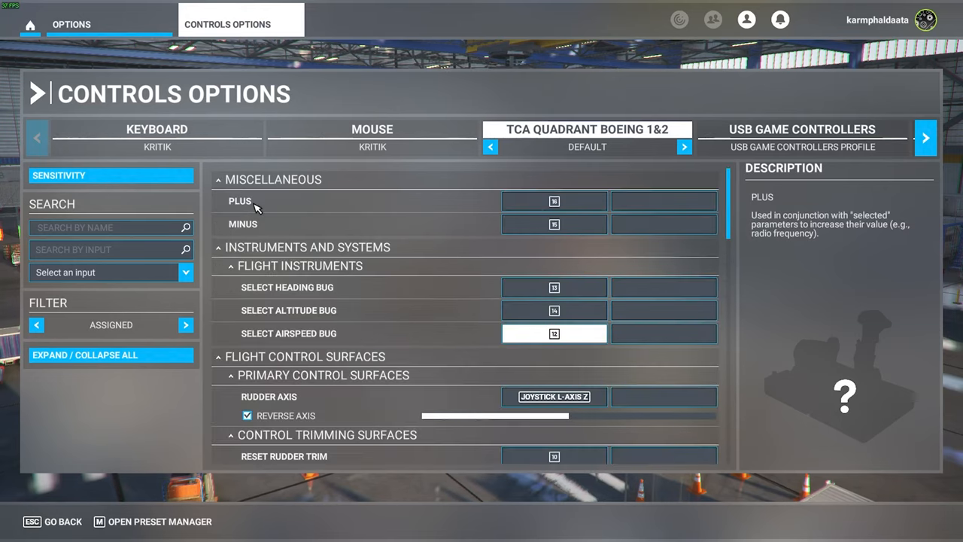
pyautogui.scroll(-3)
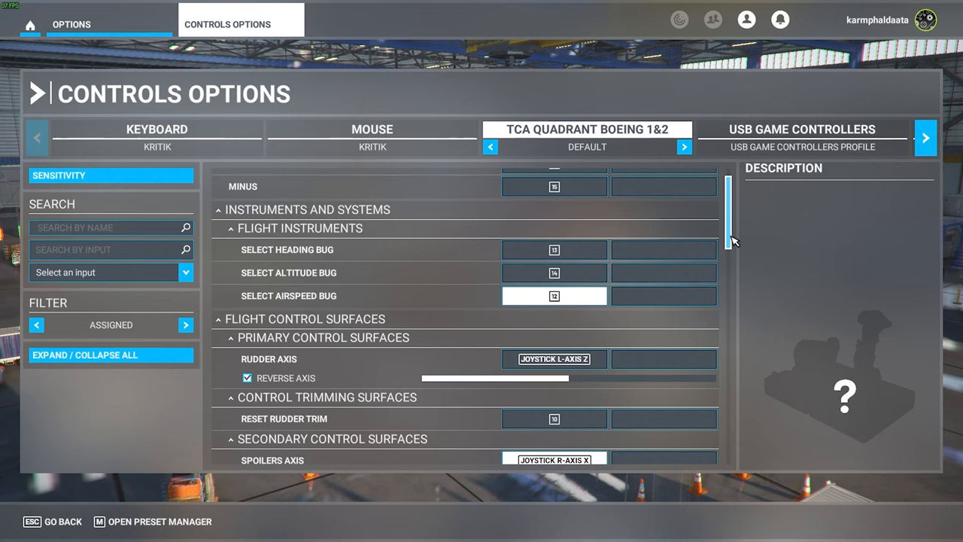
pyautogui.scroll(-3)
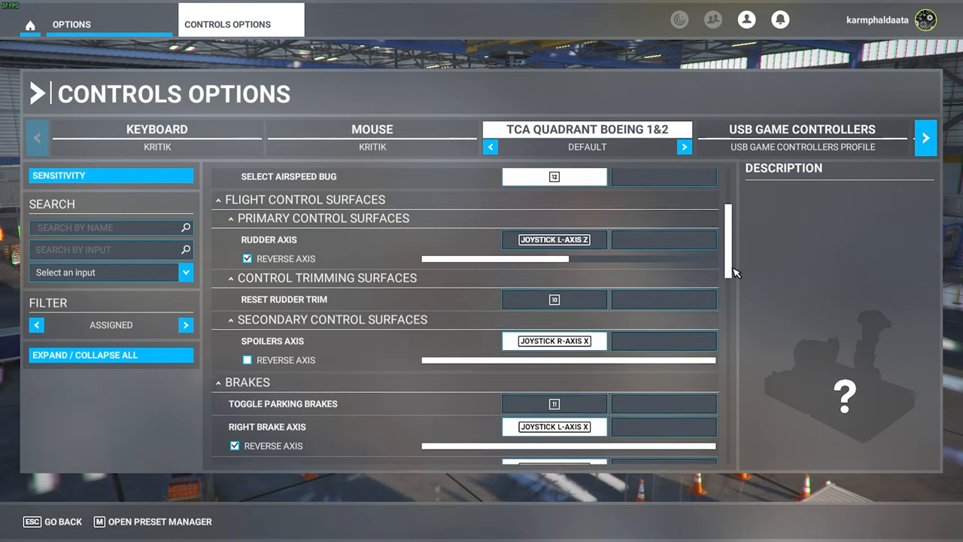
pyautogui.scroll(-3)
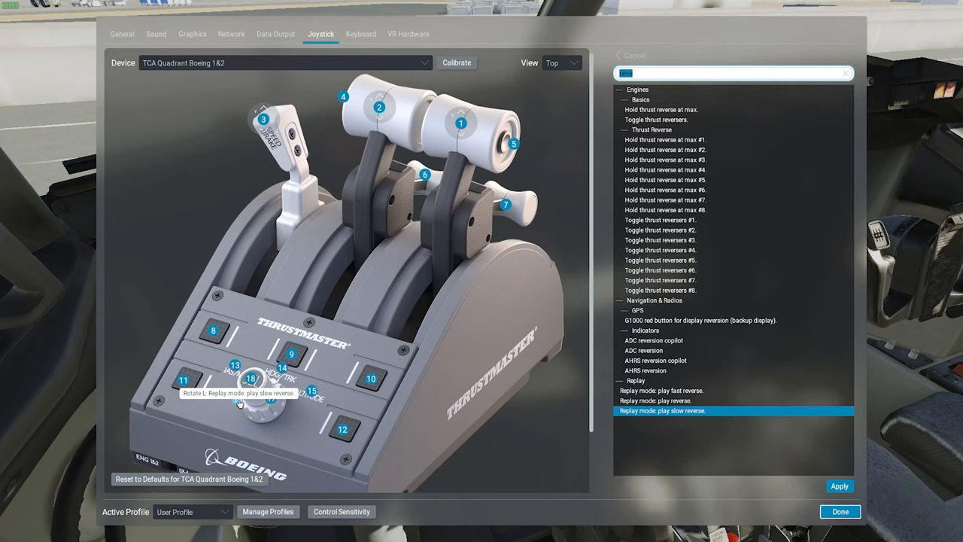
# Step: Search X-Plane commands for 'dec', then close Settings back to the 737 cockpit
pyautogui.write('dec')
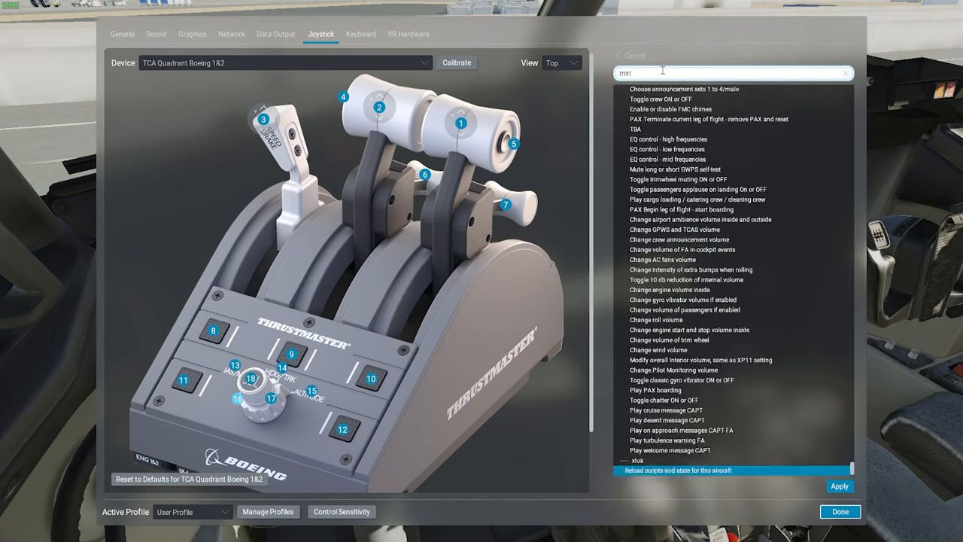
pyautogui.click(840, 511)
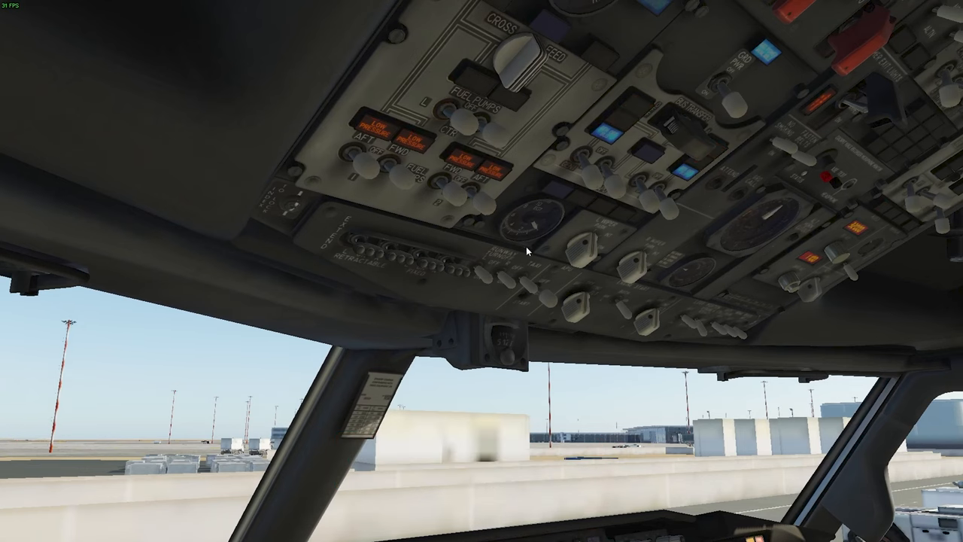
# Step: Pan to the Zibo 737 EFB tablet and select Ground Services
pyautogui.moveTo(481, 226); pyautogui.dragTo(482, 376)
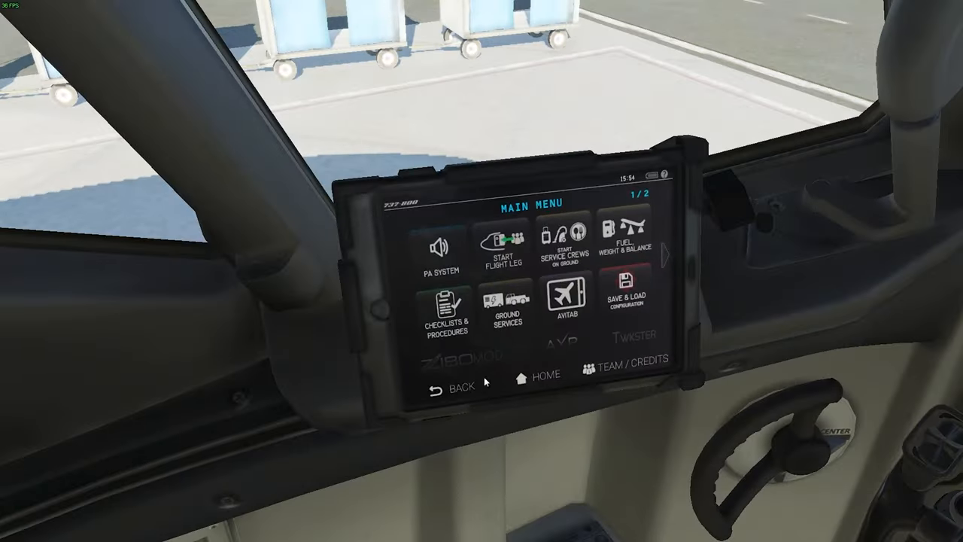
pyautogui.click(506, 308)
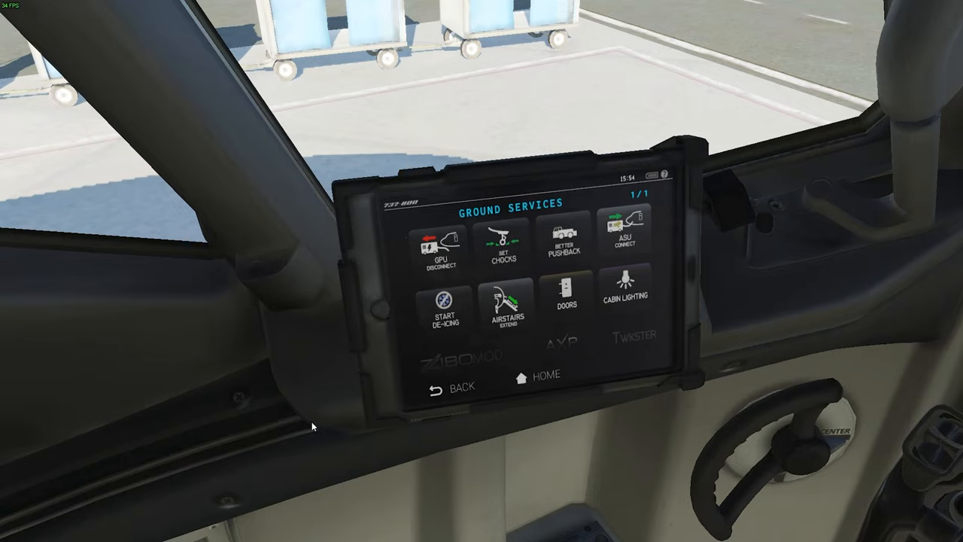